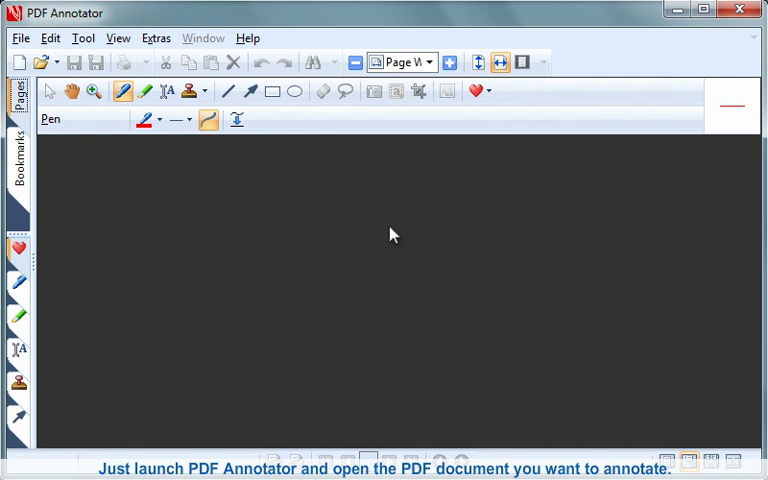
Step: Open the recent file Welcome.pdf from the File menu
left_click(20, 38)
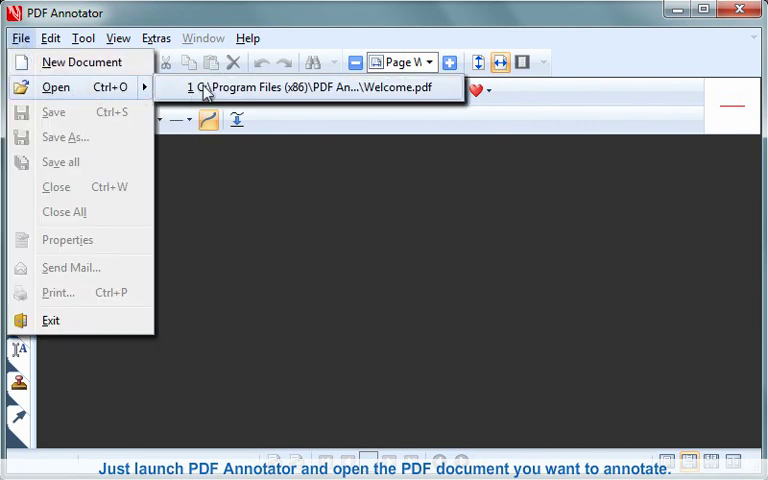
left_click(320, 88)
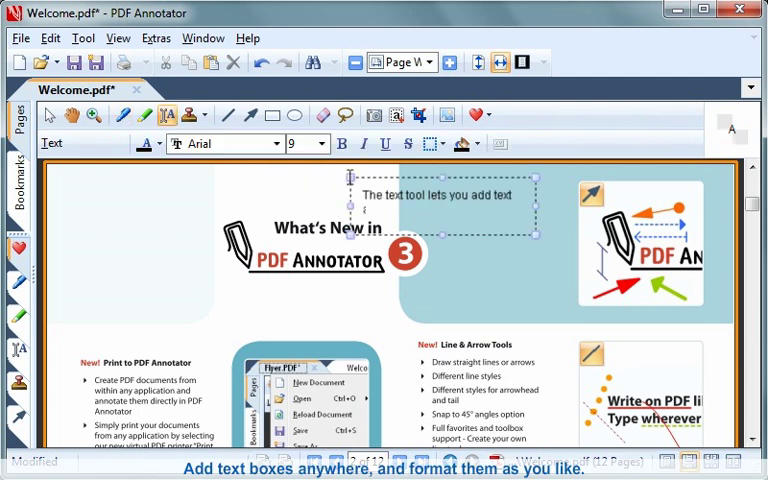
Step: Complete the text box with 'anywhere in the document'
type("anywhere in the document")
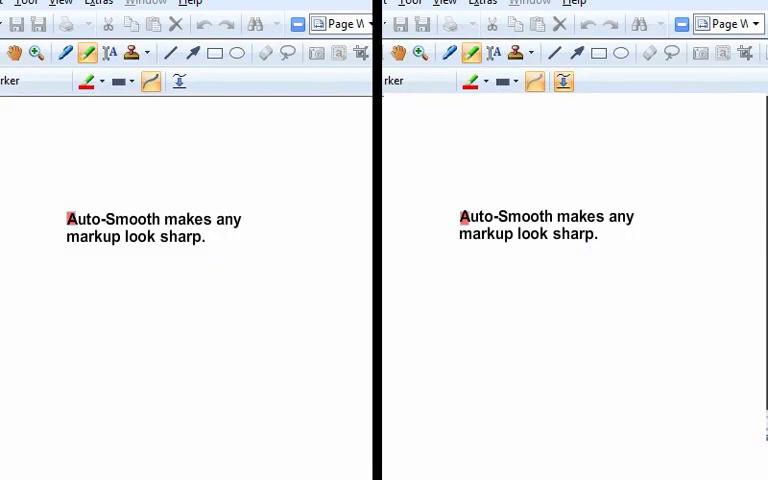
Step: Turn on Auto-Smooth and highlight the words Auto-Smooth with the red marker
left_click(180, 72)
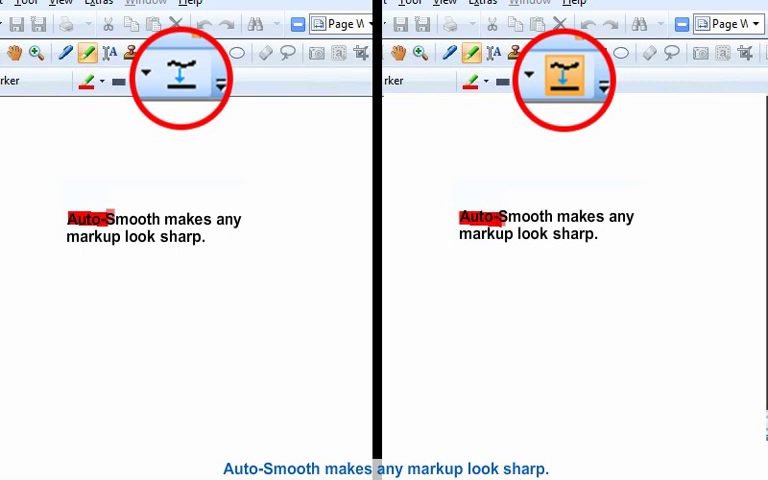
left_click_drag(70, 218, 250, 210)
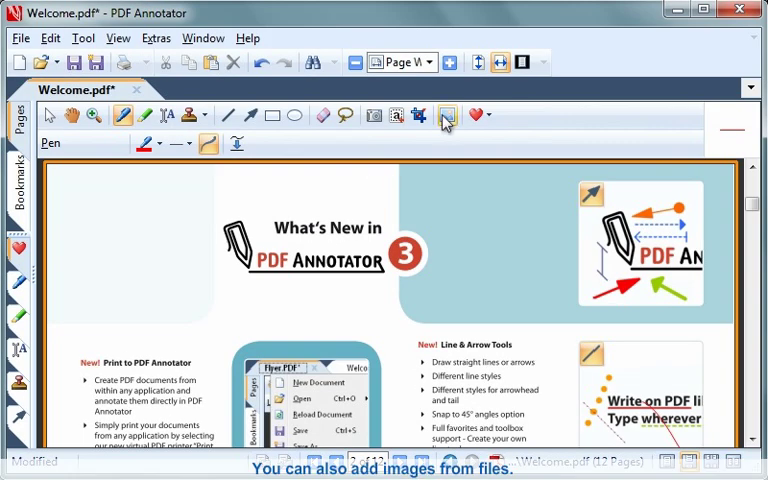
Step: Capture a page area as a snapshot, save it as a stamp and place the logo image on the page
left_click(448, 116)
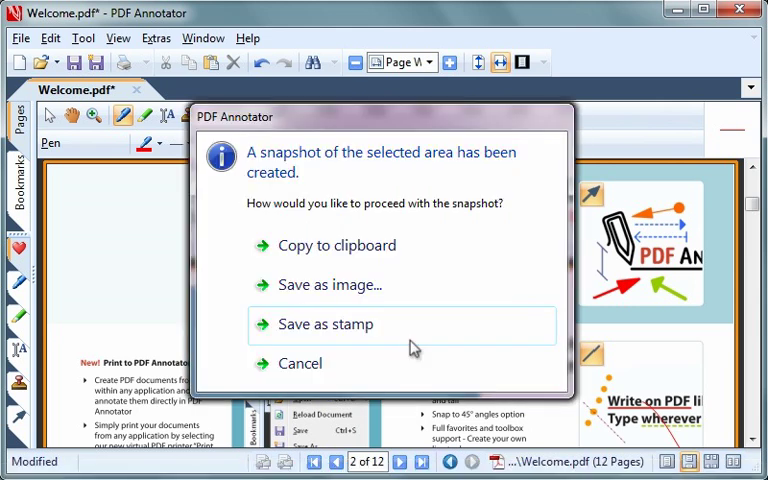
left_click(324, 324)
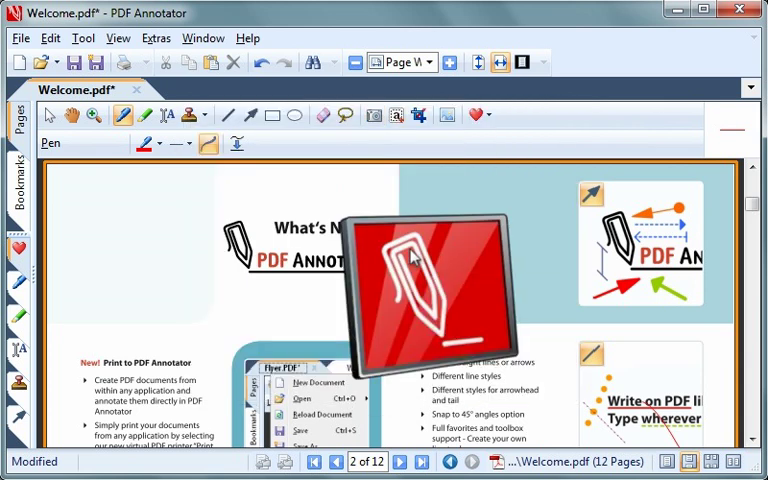
left_click(48, 38)
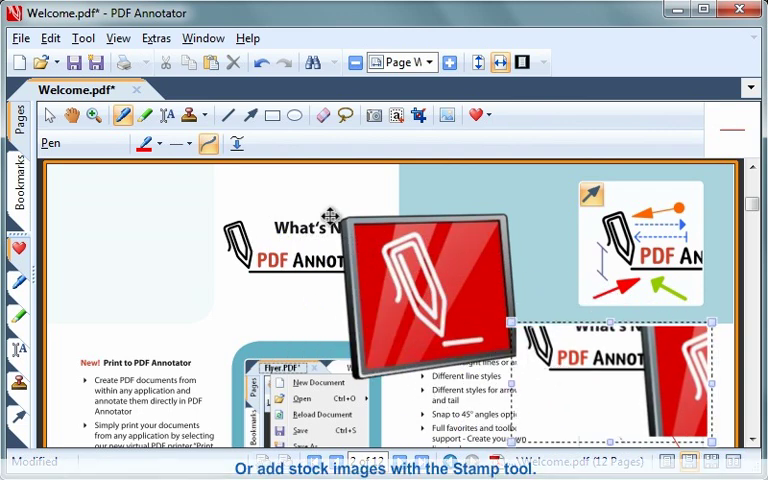
Step: Switch to the Stamp tool and pick a stock stamp for the page
left_click(208, 116)
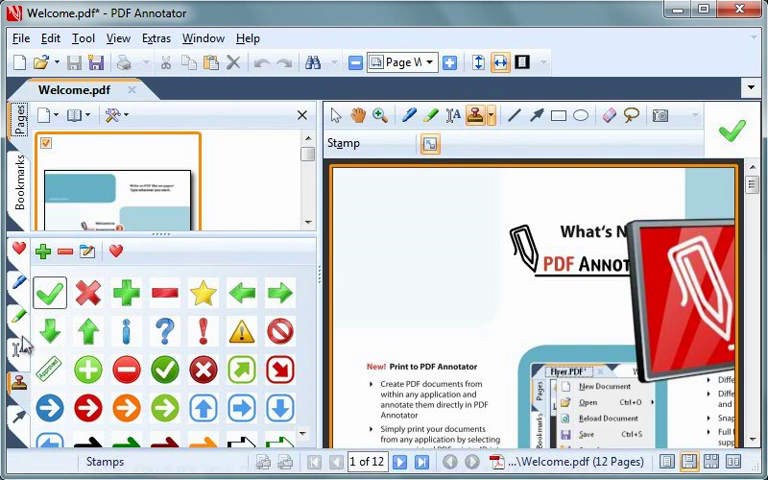
left_click(20, 38)
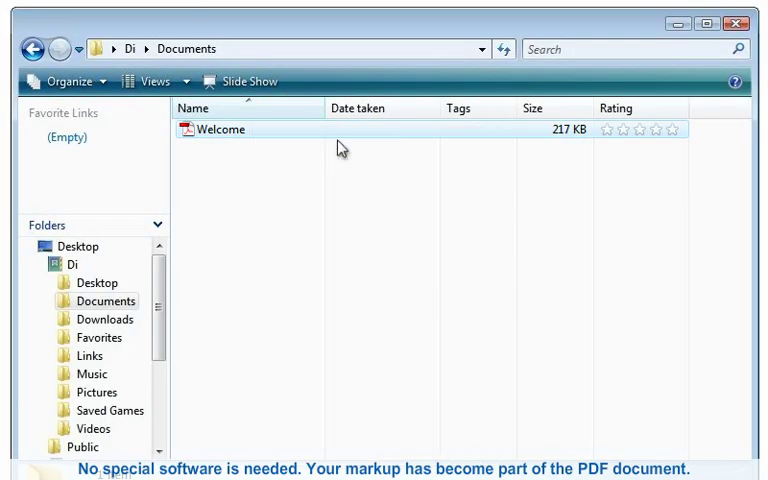
Step: Reopen the saved Welcome document from Documents in PDF Annotator
double_click(220, 128)
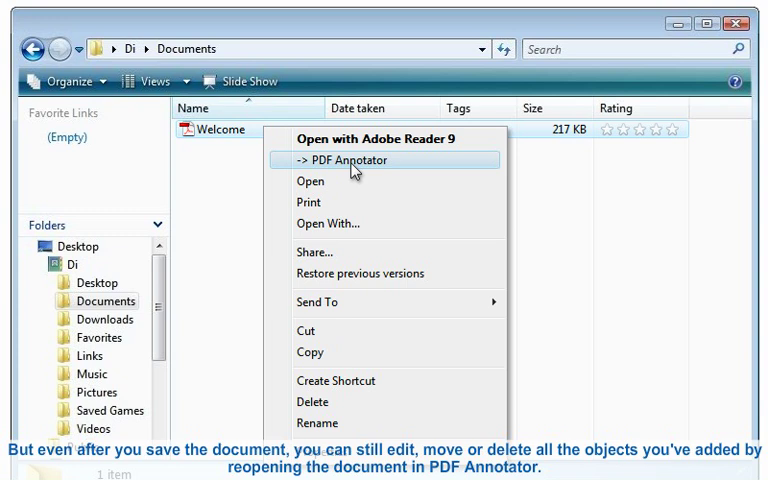
left_click(346, 160)
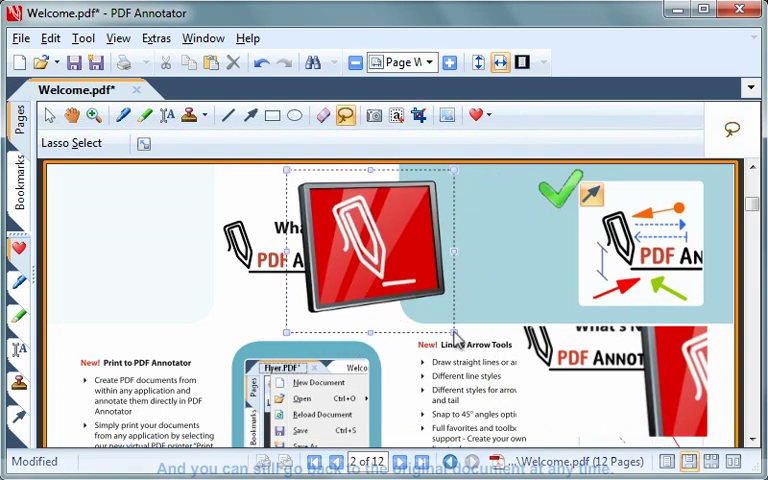
Step: Show the Edit menu with Merge All Annotations and Remove All Annotations
left_click(50, 38)
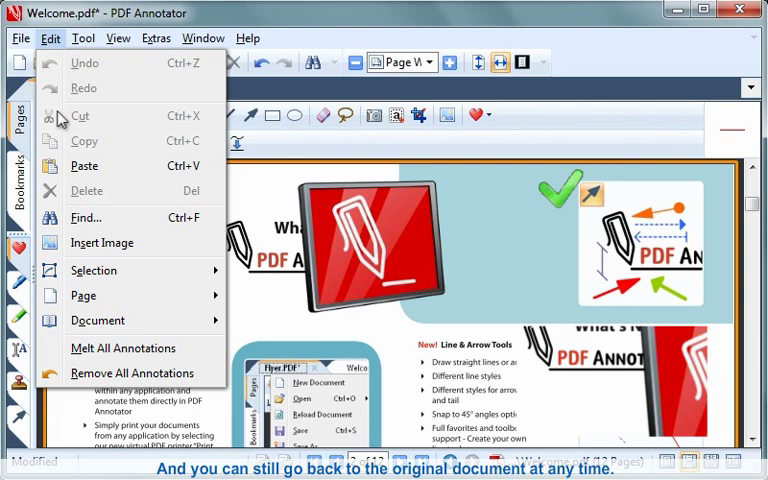